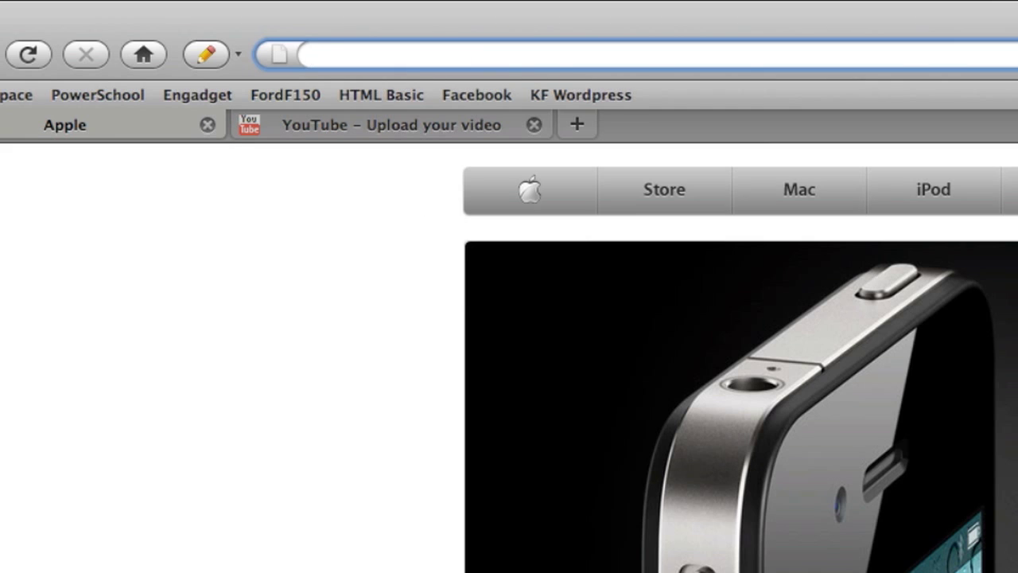
Step: Go to 192.168.1.1, choosing the 'D-Link Systems | Wireless Router : Login' suggestion
{"action": "type", "text": "192.168.1.1"}
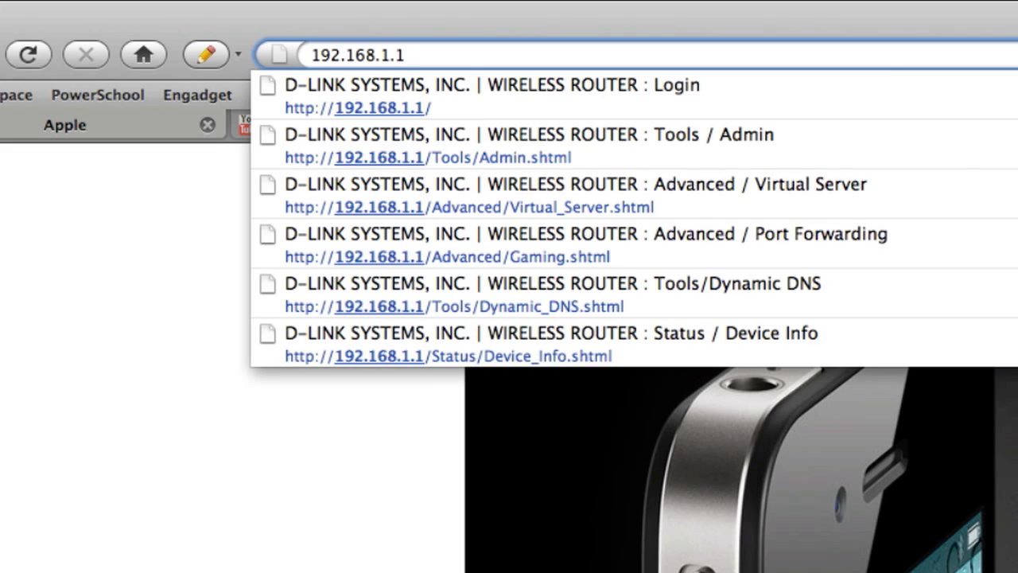
{"action": "left_click", "coordinate": [382, 55]}
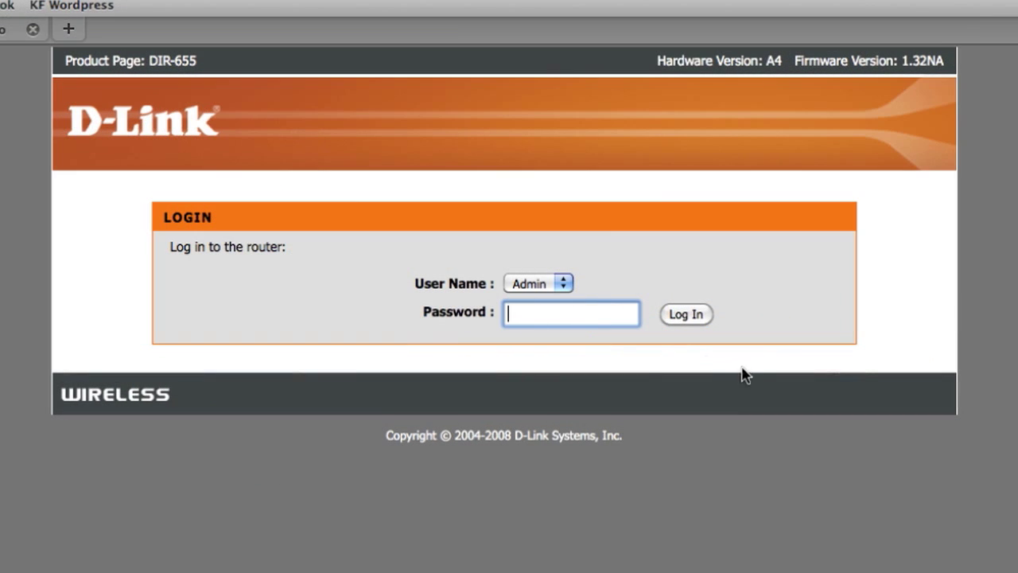
Step: Log in to the router as Admin with the password
{"action": "type", "text": "•"}
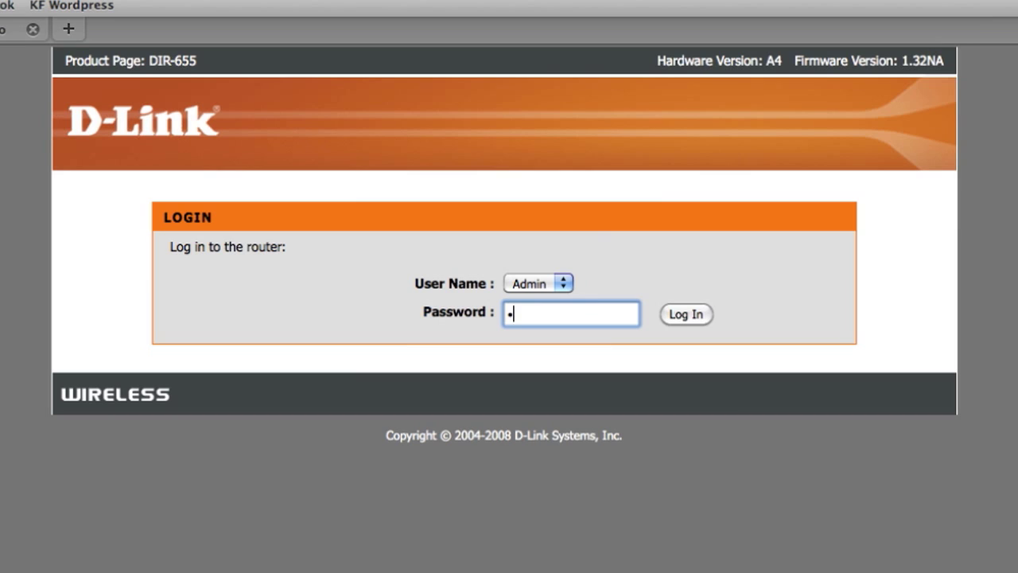
{"action": "type", "text": "password"}
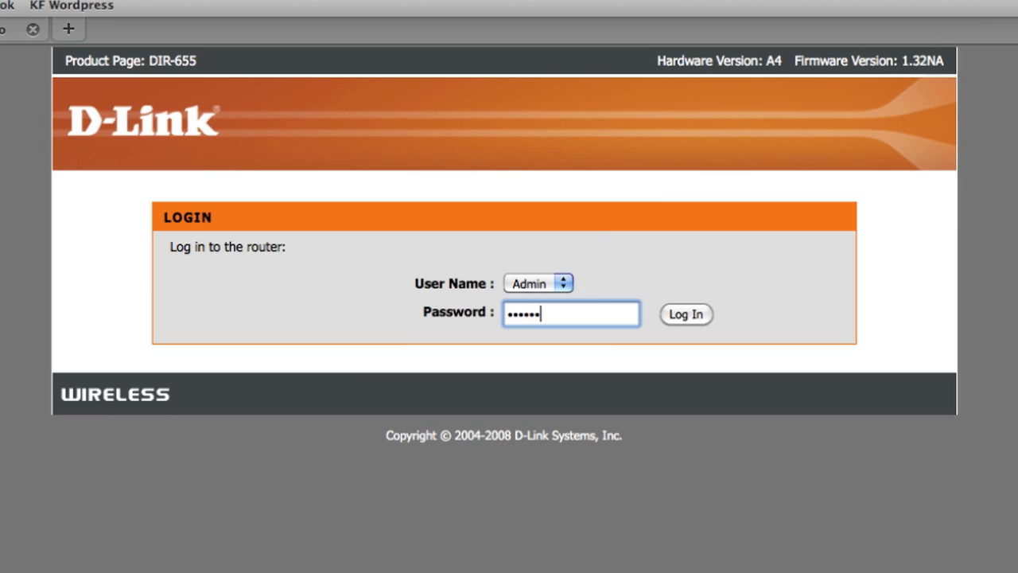
{"action": "left_click", "coordinate": [685, 315]}
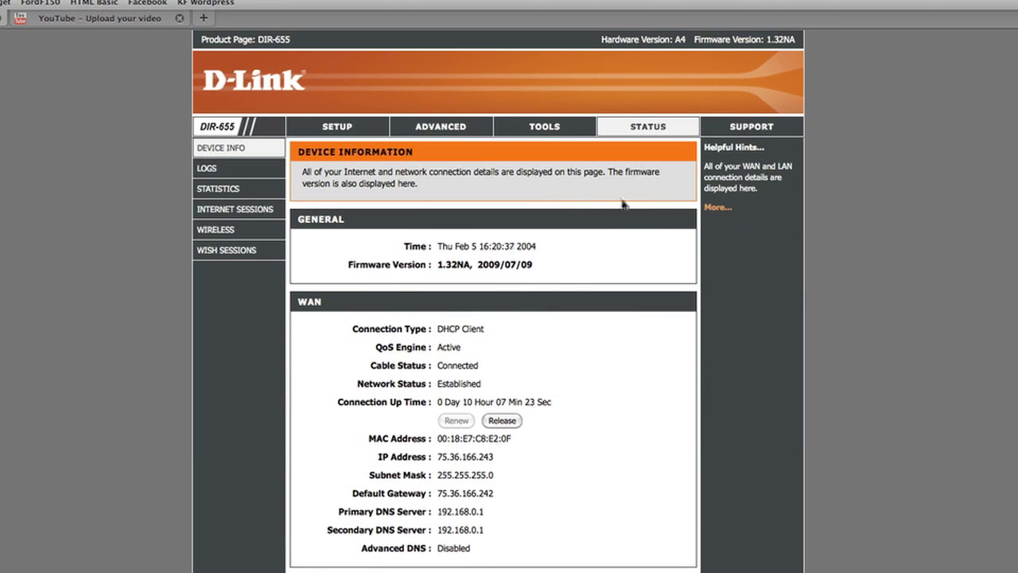
{"action": "mouse_move", "coordinate": [538, 238]}
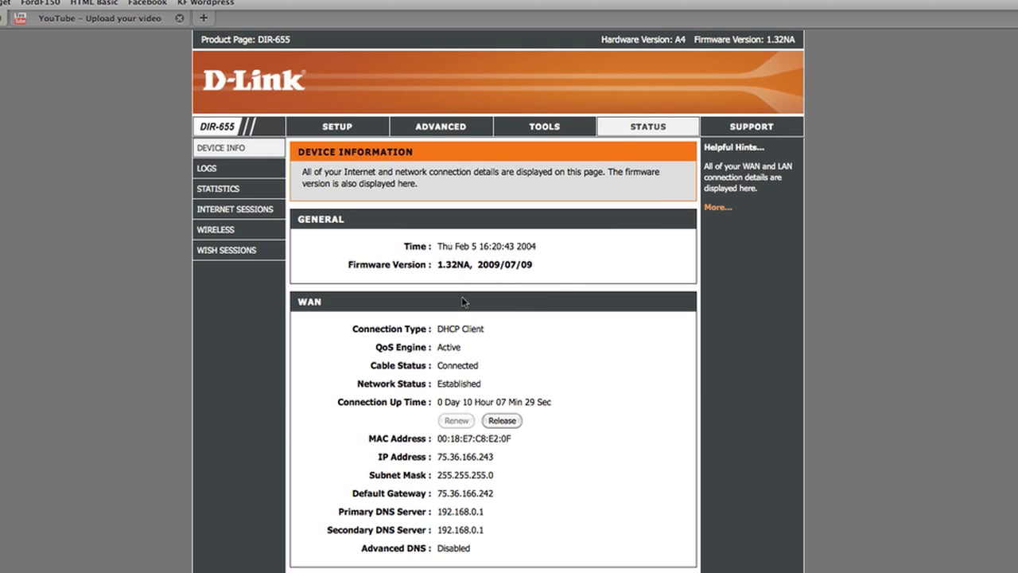
{"action": "mouse_move", "coordinate": [417, 253]}
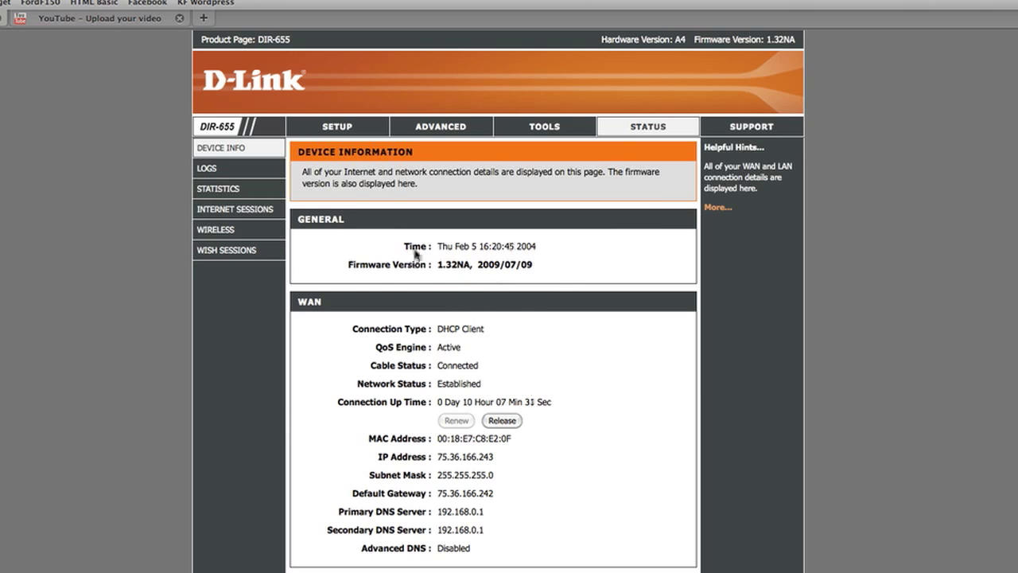
{"action": "mouse_move", "coordinate": [434, 248]}
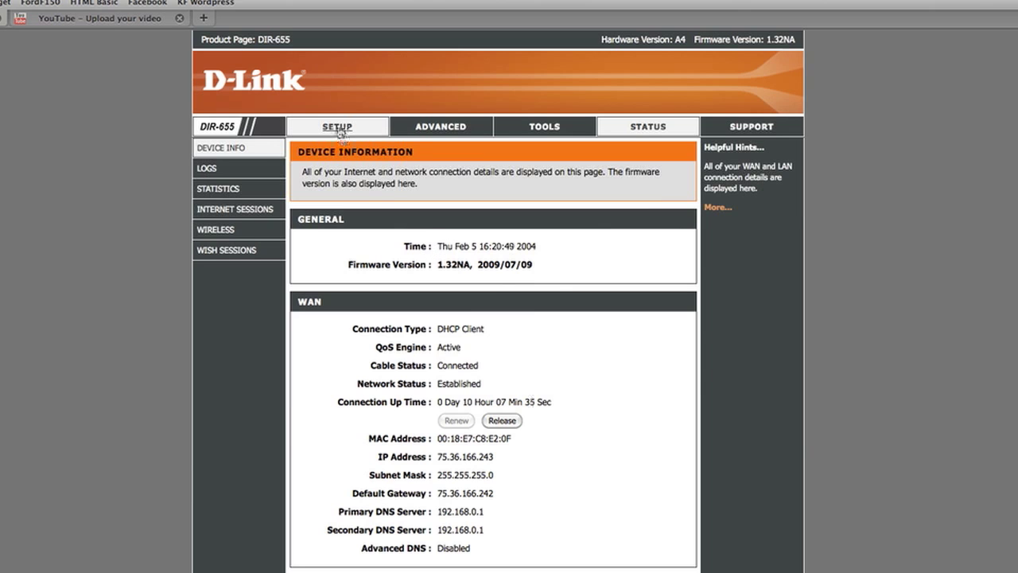
Step: Go to Setup > Network Settings with the router and DHCP server settings
{"action": "left_click", "coordinate": [337, 128]}
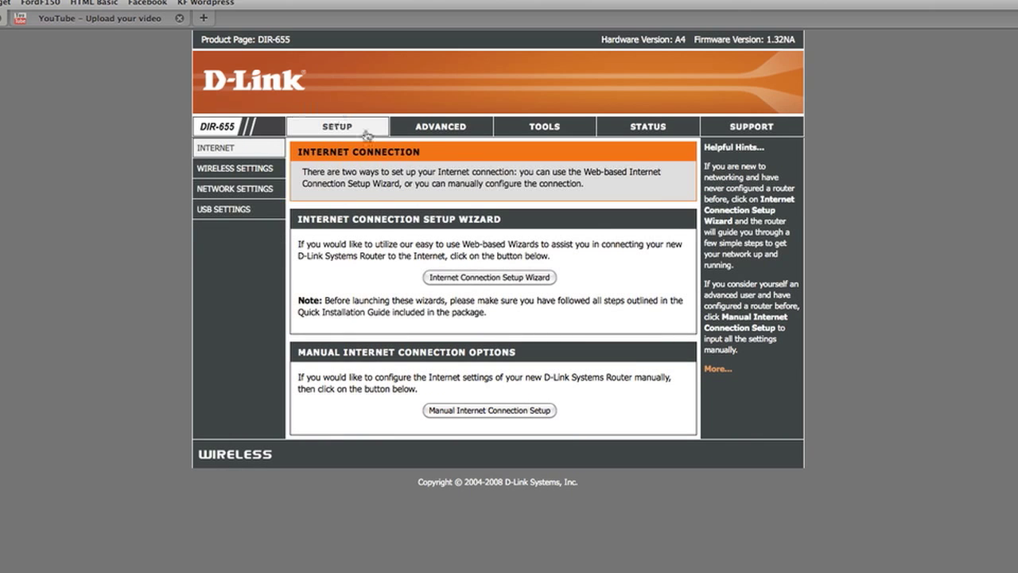
{"action": "mouse_move", "coordinate": [251, 194]}
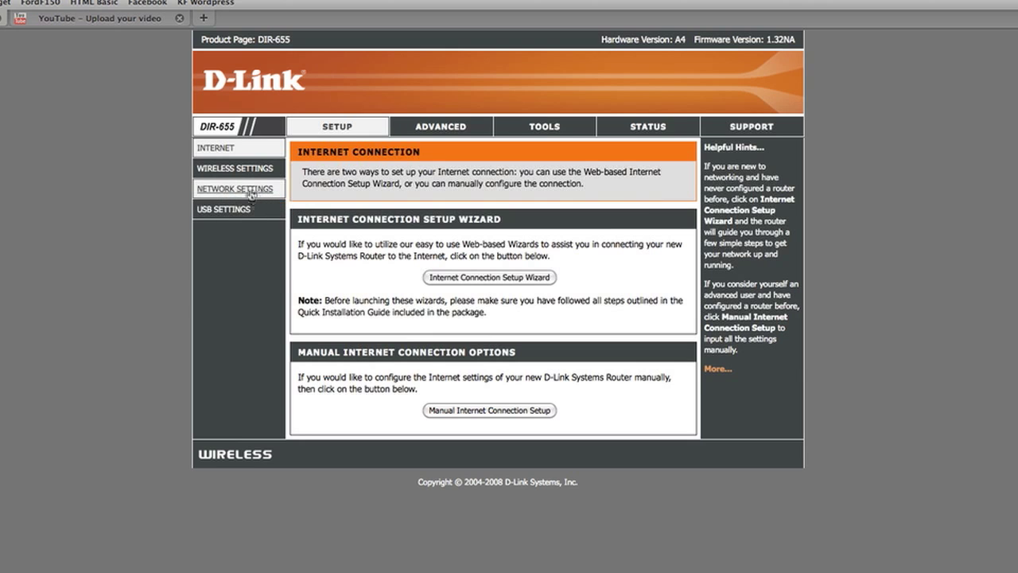
{"action": "left_click", "coordinate": [233, 189]}
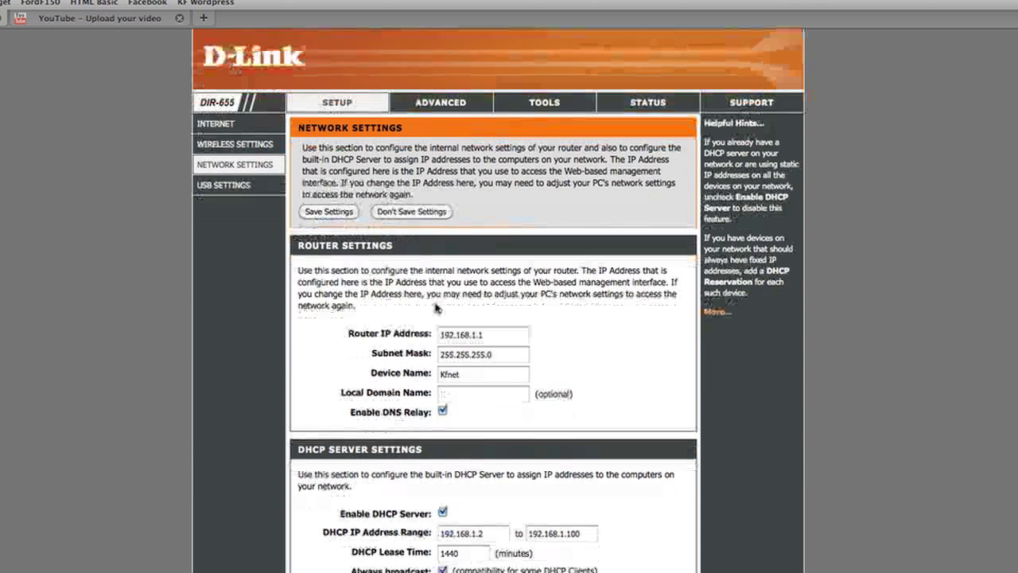
Step: Tick Enable DHCP Server so the 192.168.1.2–192.168.1.100 range with 1440-minute lease is active
{"action": "scroll", "scroll_direction": "down", "scroll_amount": 3}
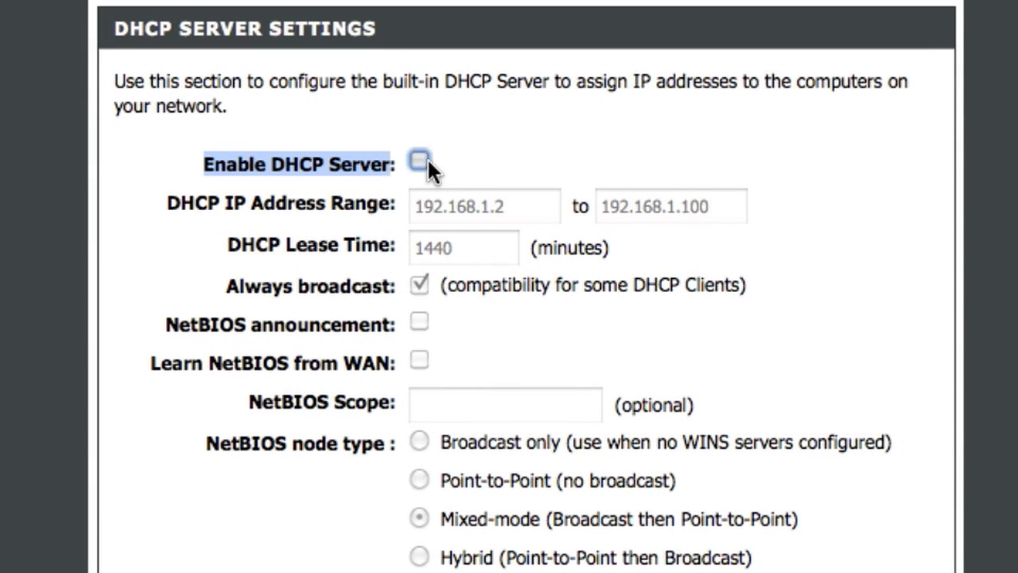
{"action": "left_click", "coordinate": [423, 162]}
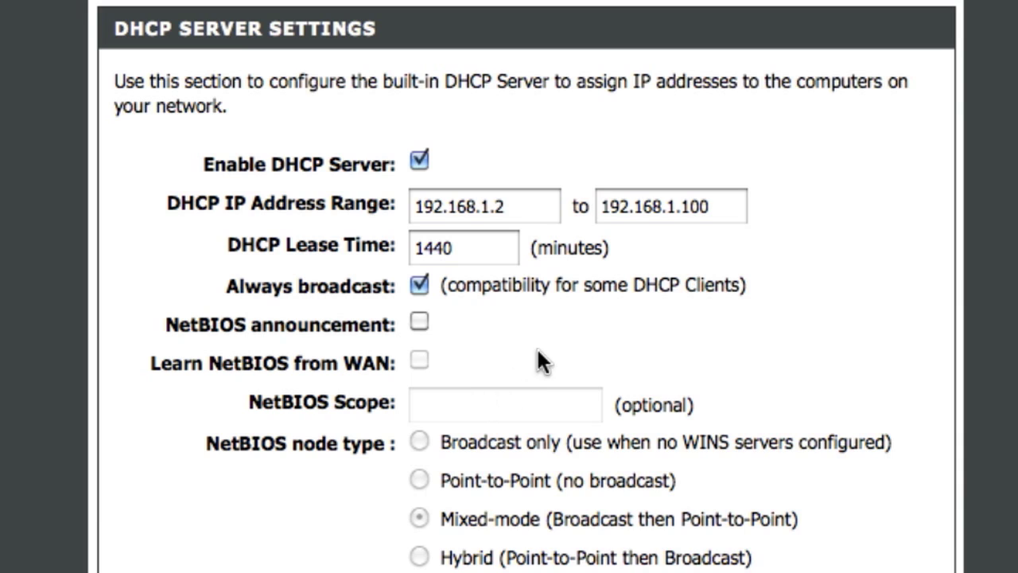
{"action": "scroll", "scroll_direction": "down", "scroll_amount": 3}
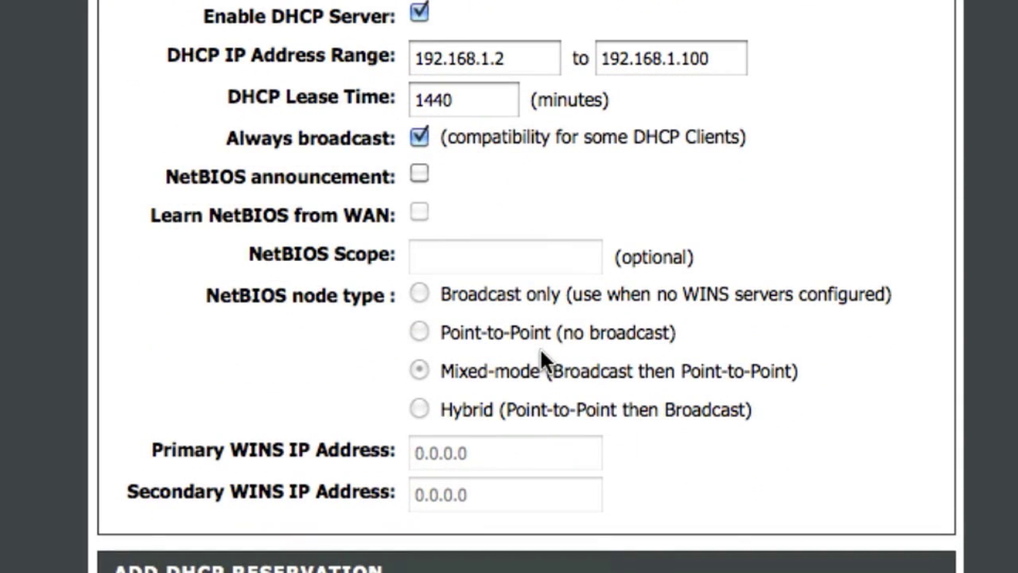
{"action": "mouse_move", "coordinate": [544, 378]}
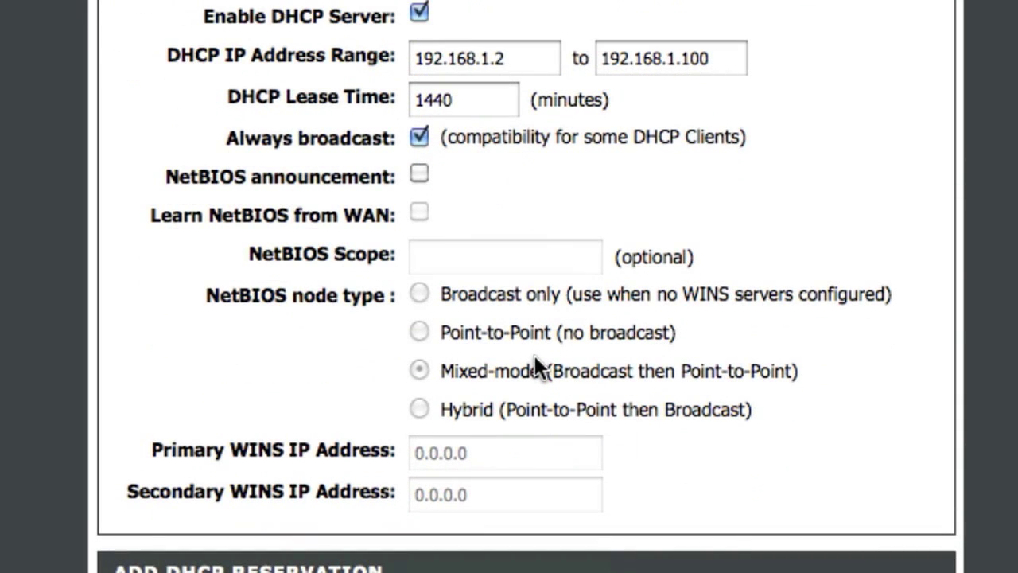
{"action": "mouse_move", "coordinate": [458, 124]}
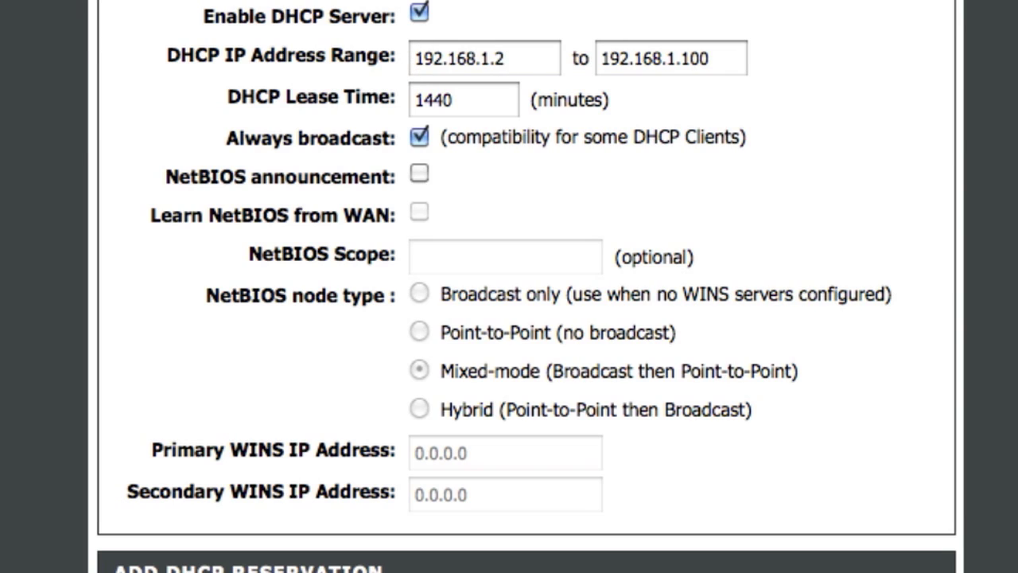
{"action": "left_click", "coordinate": [500, 60]}
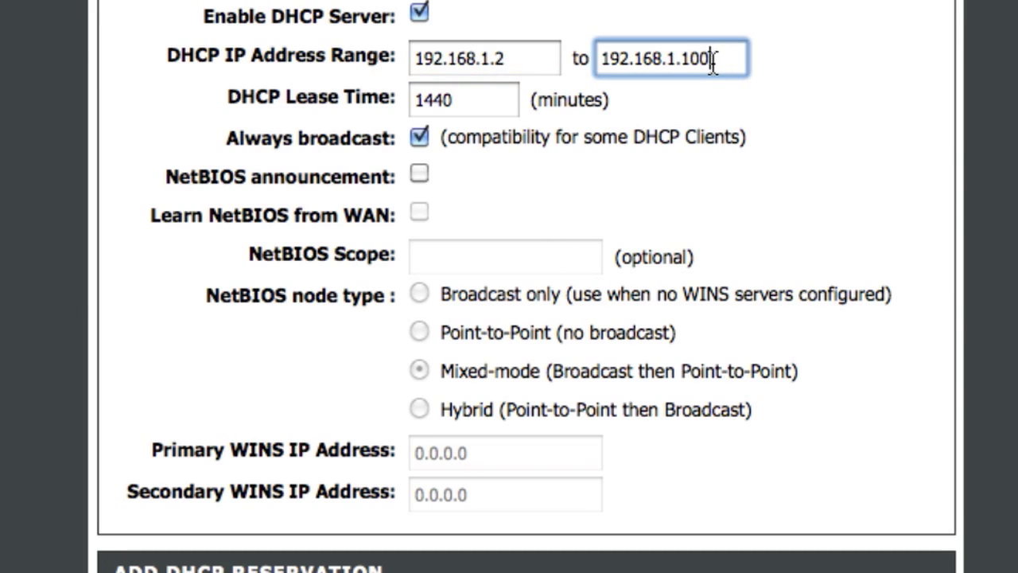
{"action": "mouse_move", "coordinate": [746, 140]}
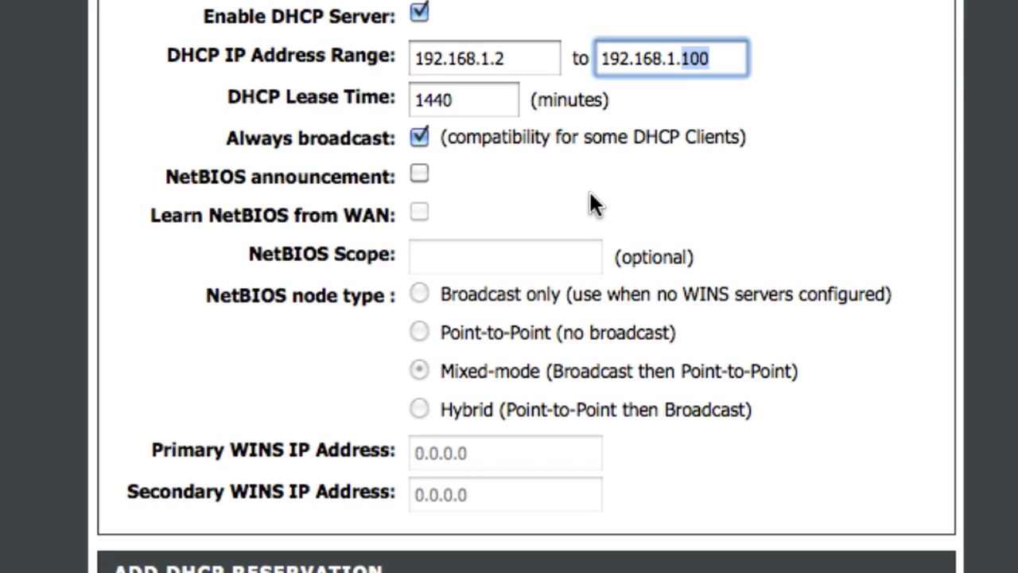
{"action": "left_click", "coordinate": [417, 140]}
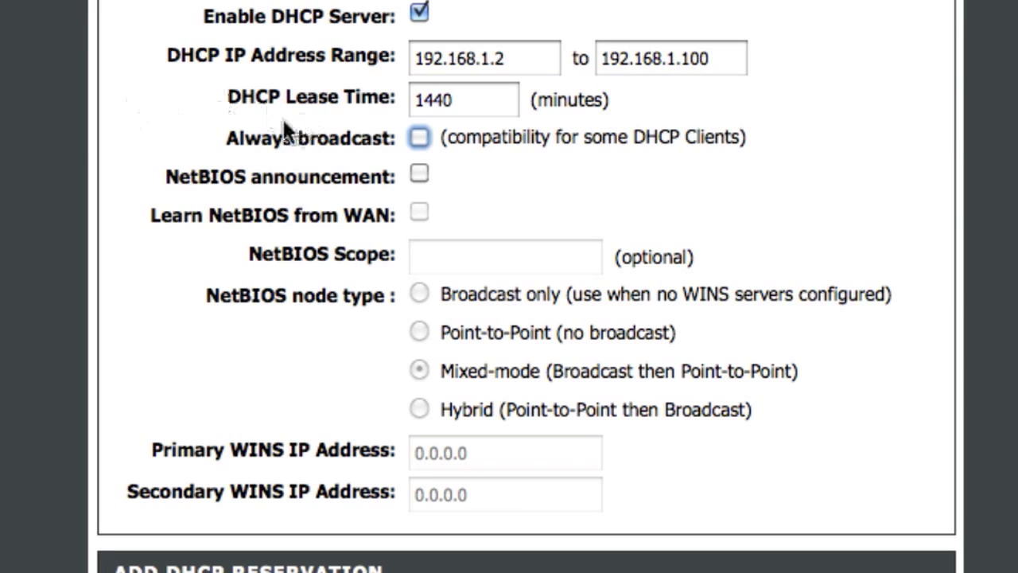
{"action": "mouse_move", "coordinate": [572, 118]}
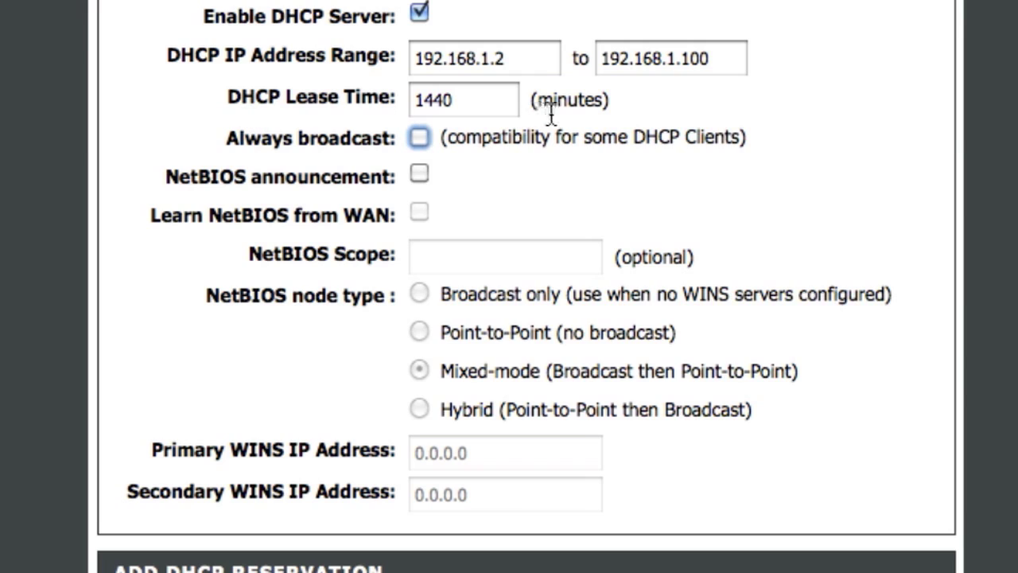
{"action": "left_click", "coordinate": [455, 102]}
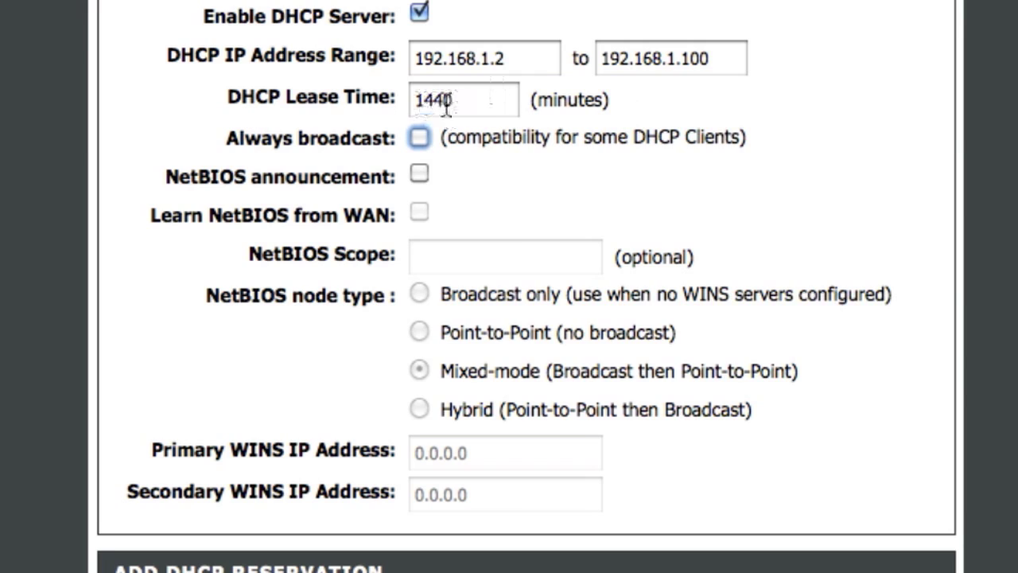
{"action": "mouse_move", "coordinate": [294, 218]}
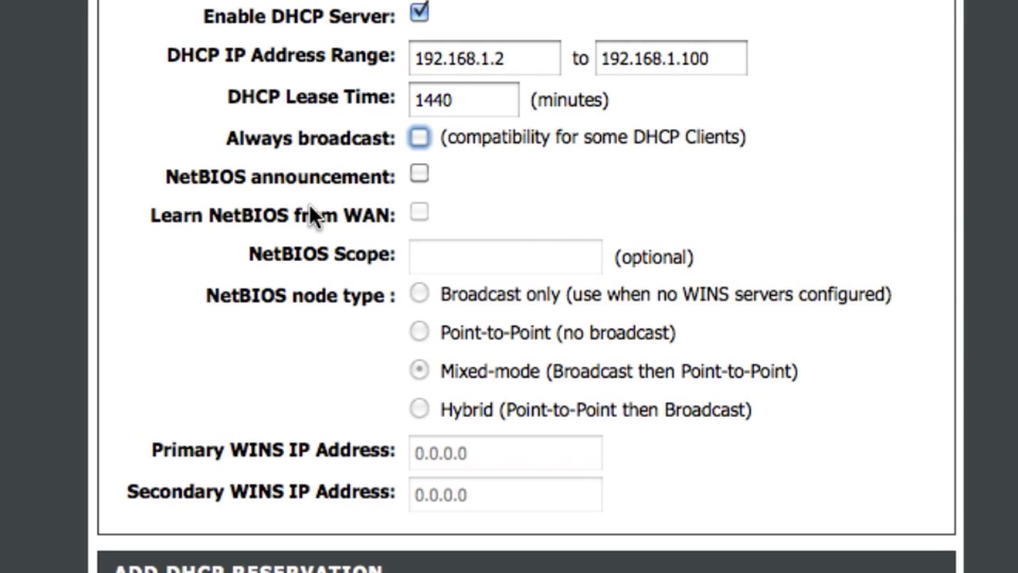
{"action": "mouse_move", "coordinate": [531, 230]}
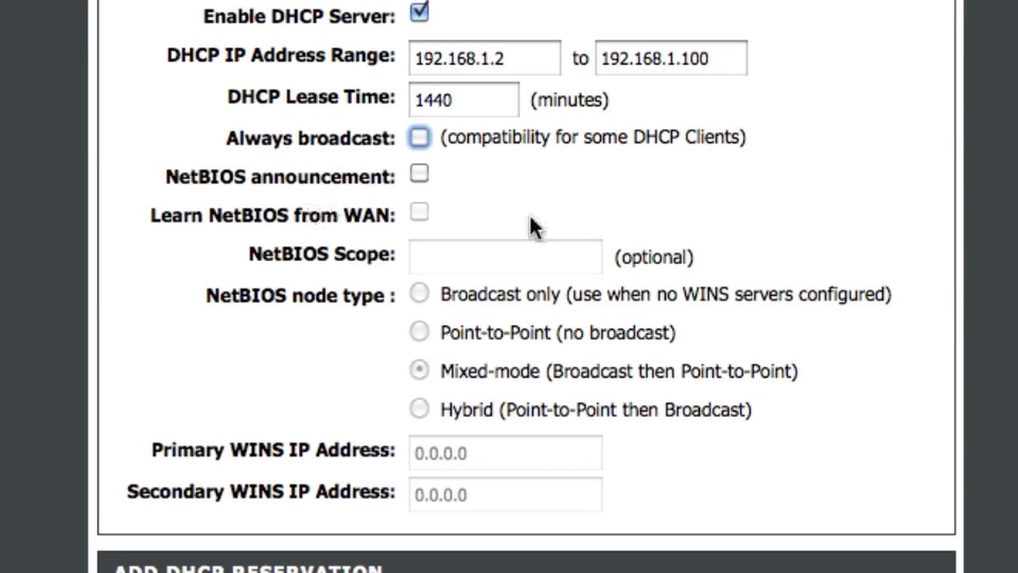
{"action": "scroll", "scroll_direction": "down", "scroll_amount": 3}
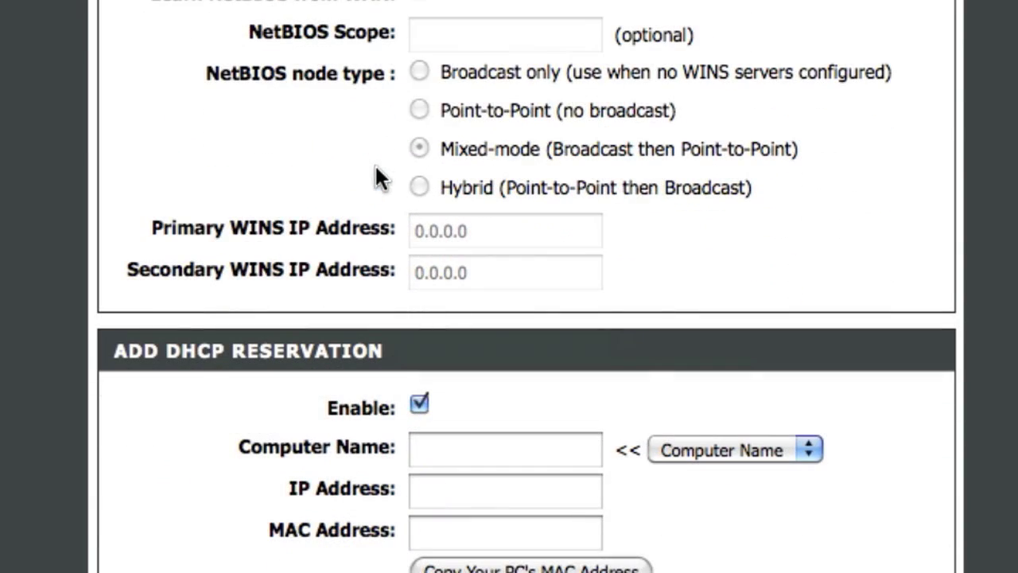
{"action": "scroll", "scroll_direction": "down", "scroll_amount": 3}
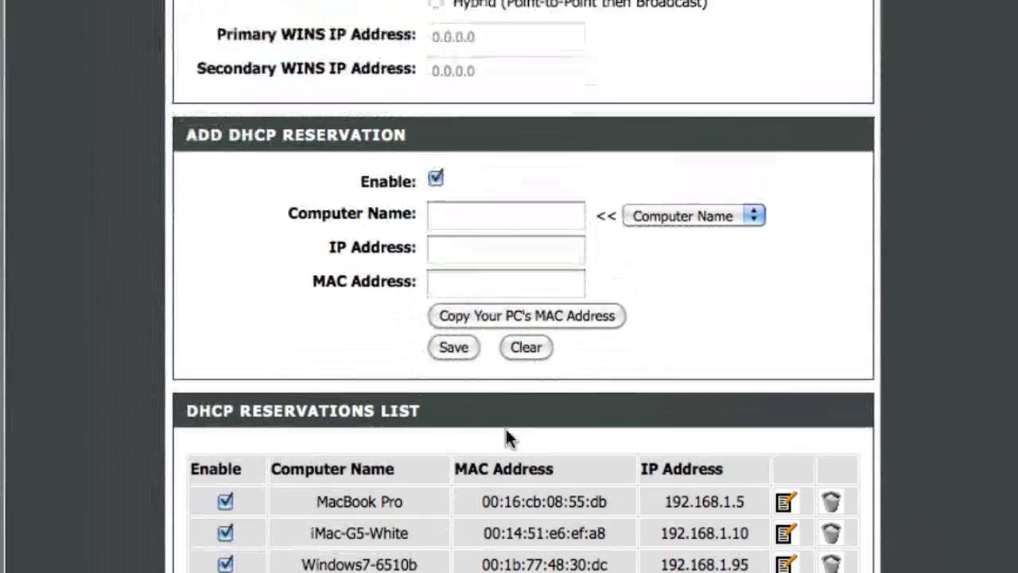
{"action": "scroll", "scroll_direction": "down", "scroll_amount": 3}
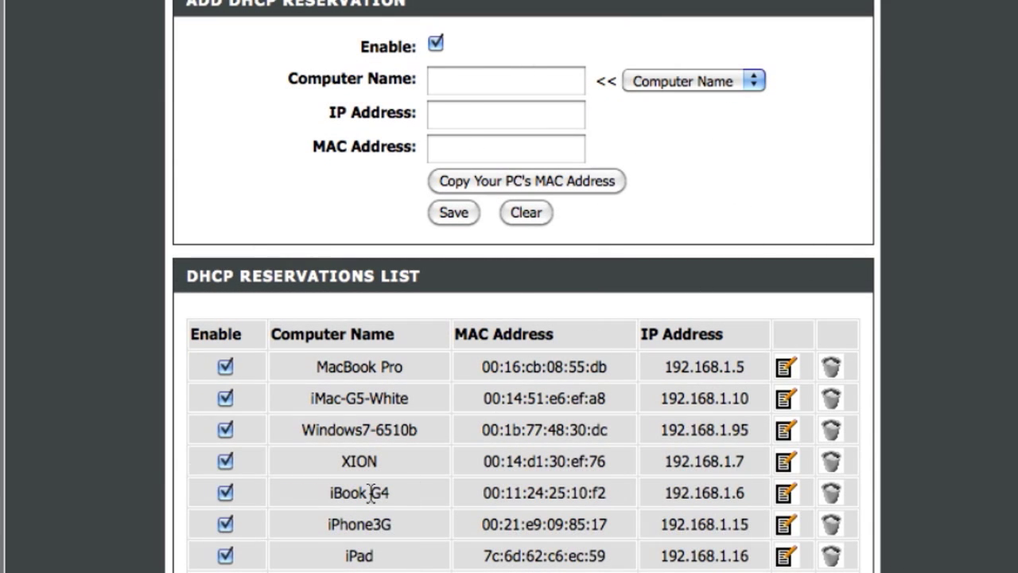
{"action": "mouse_move", "coordinate": [317, 367]}
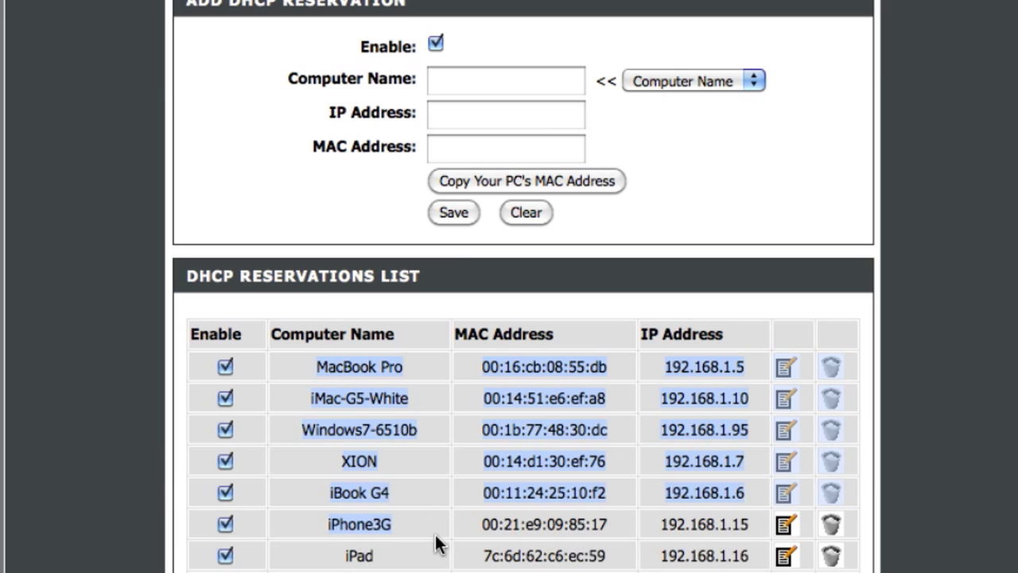
{"action": "mouse_move", "coordinate": [363, 544]}
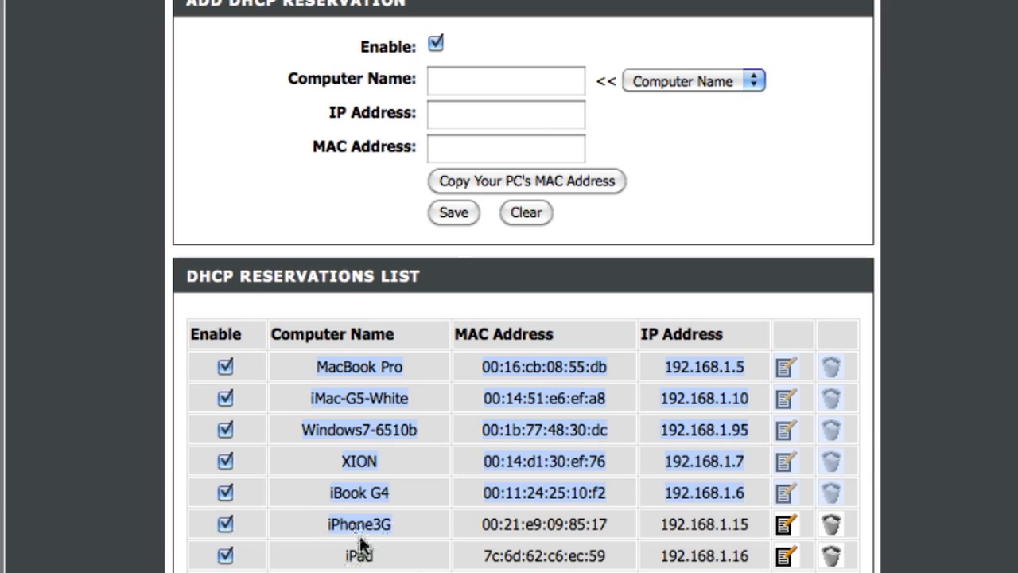
{"action": "mouse_move", "coordinate": [264, 461]}
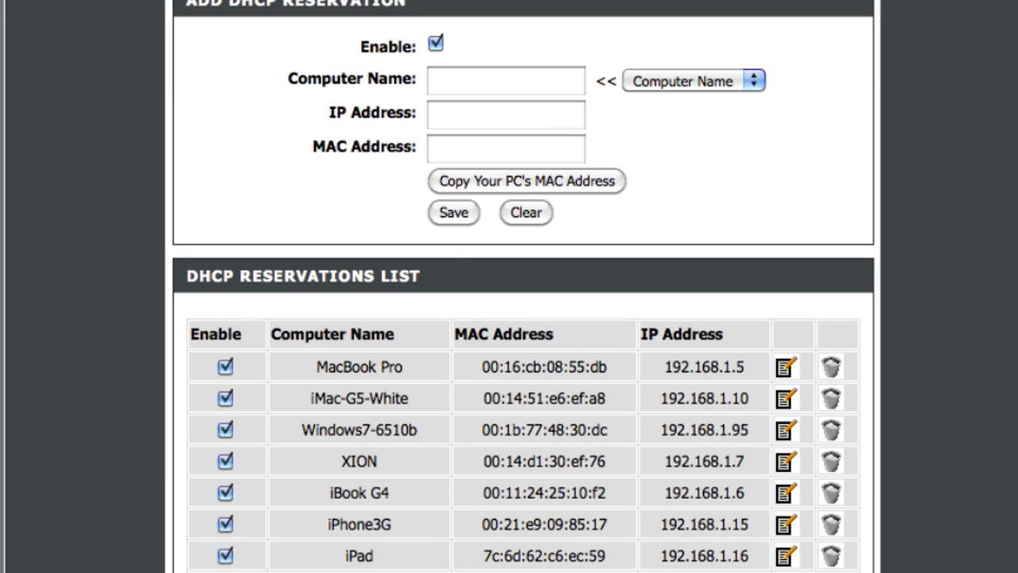
{"action": "mouse_move", "coordinate": [709, 559]}
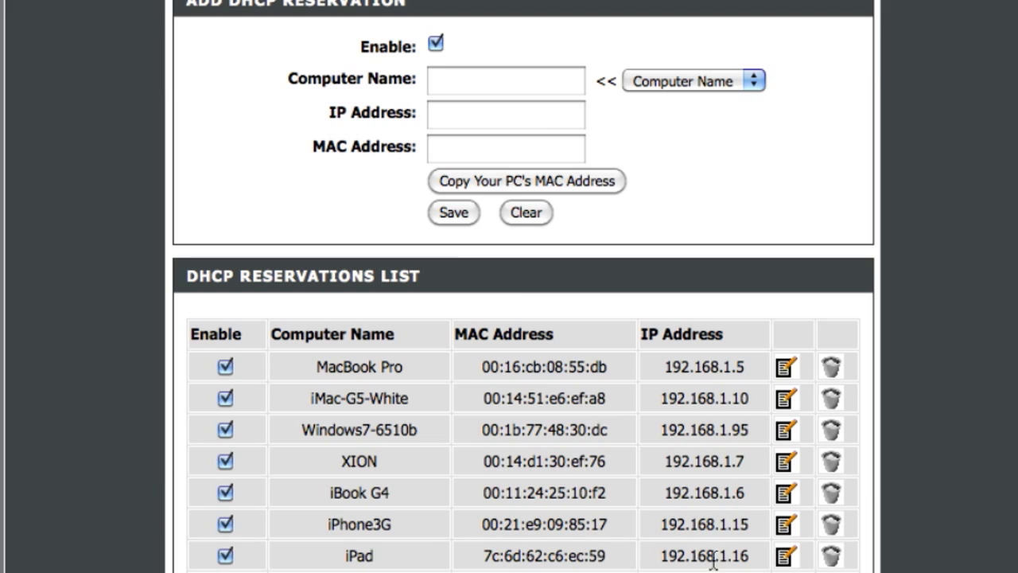
{"action": "mouse_move", "coordinate": [706, 307]}
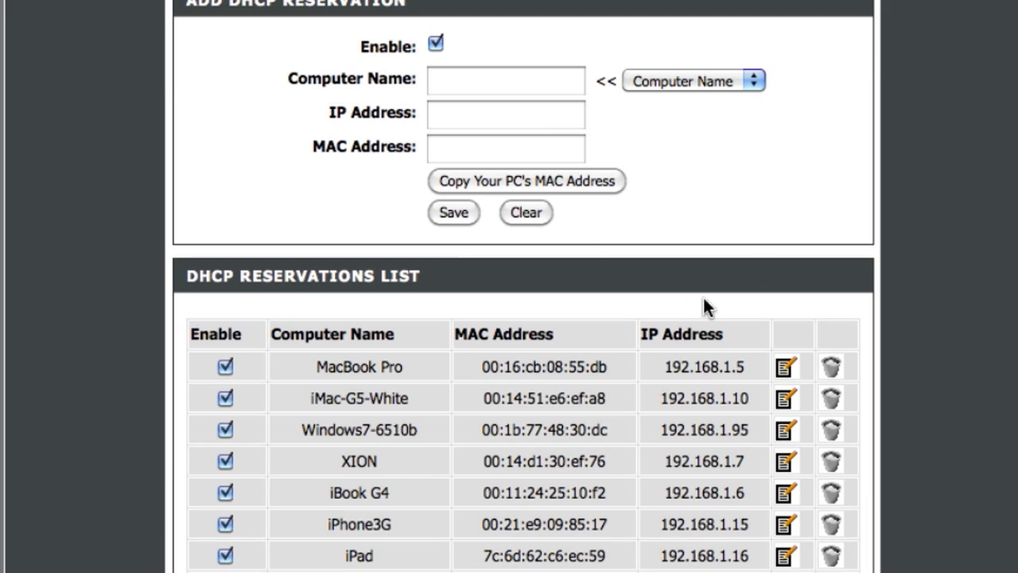
{"action": "mouse_move", "coordinate": [402, 540]}
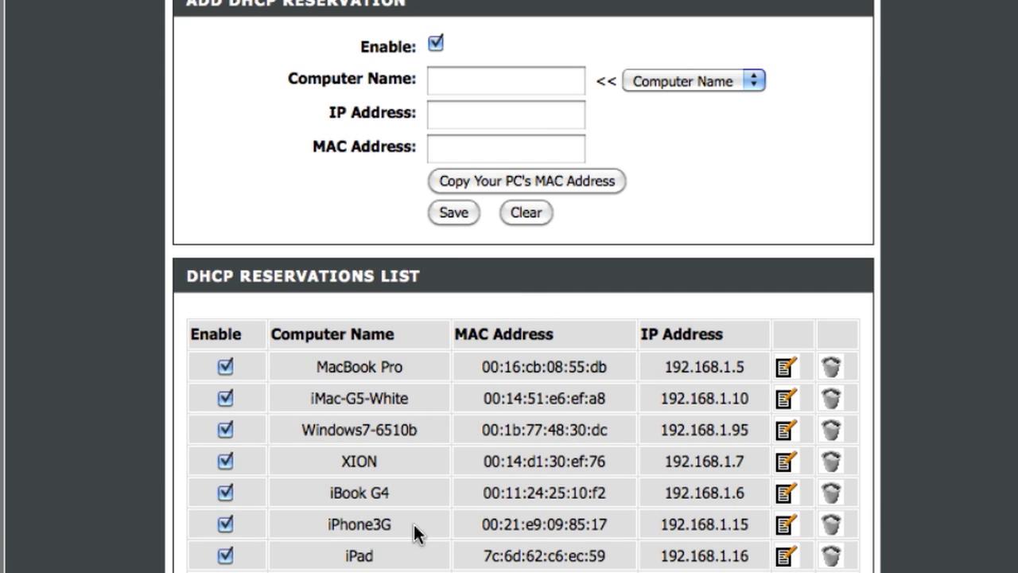
{"action": "mouse_move", "coordinate": [433, 563]}
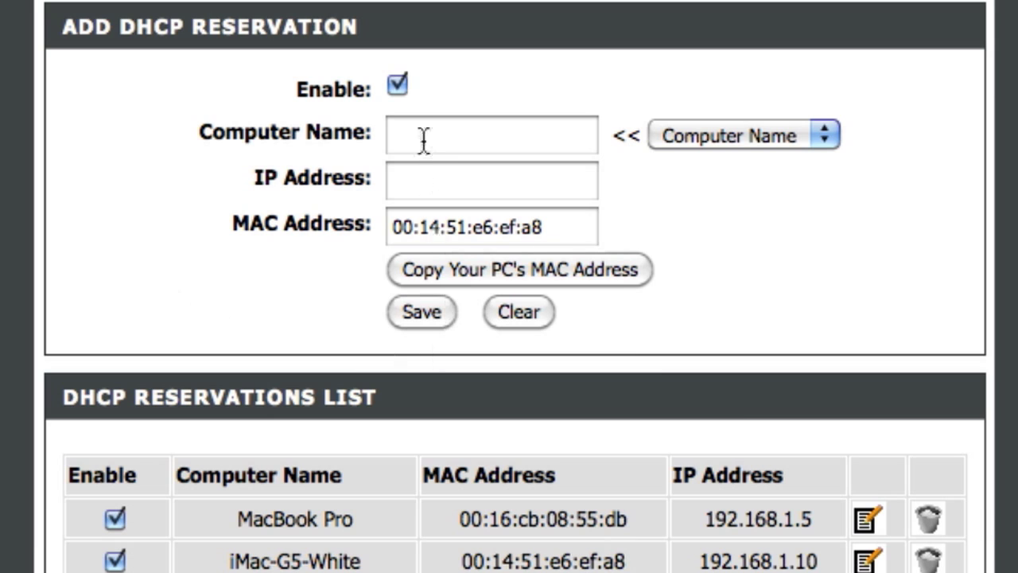
Step: Enter MAC address 00:14:51:e6:ef:a8 in Add DHCP Reservation and return to the top
{"action": "left_click", "coordinate": [490, 181]}
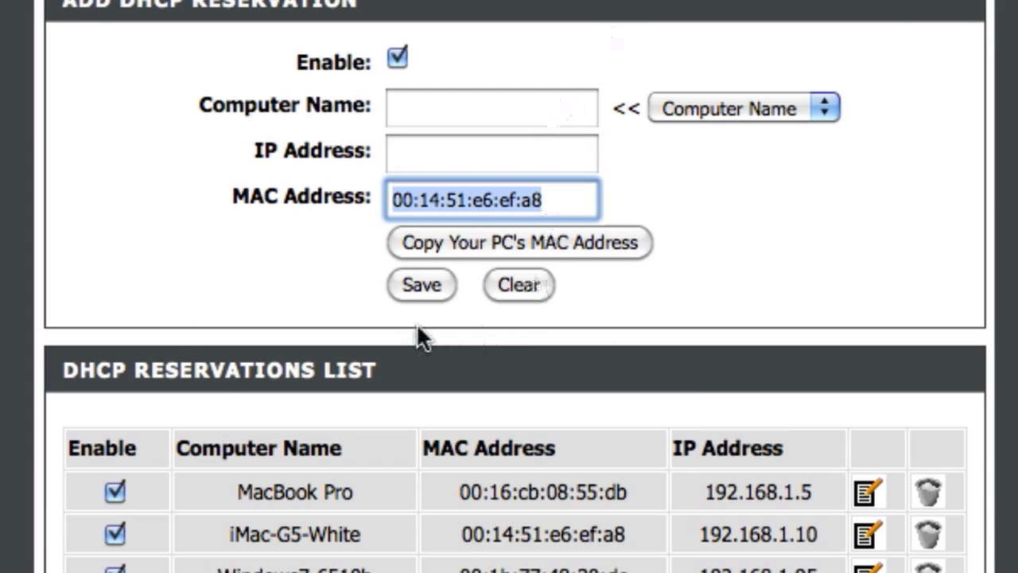
{"action": "mouse_move", "coordinate": [280, 315]}
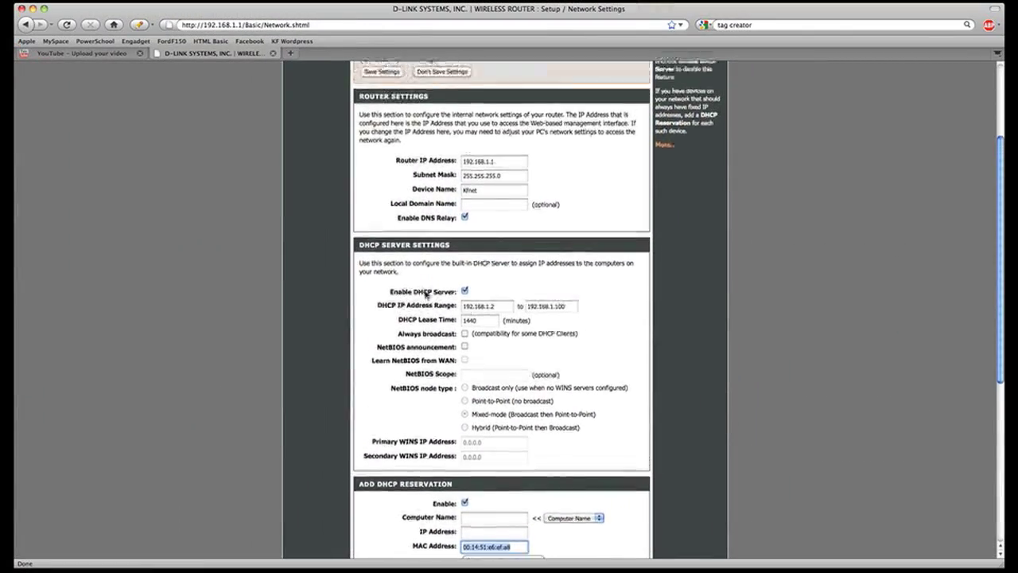
{"action": "scroll", "scroll_direction": "up", "scroll_amount": 3}
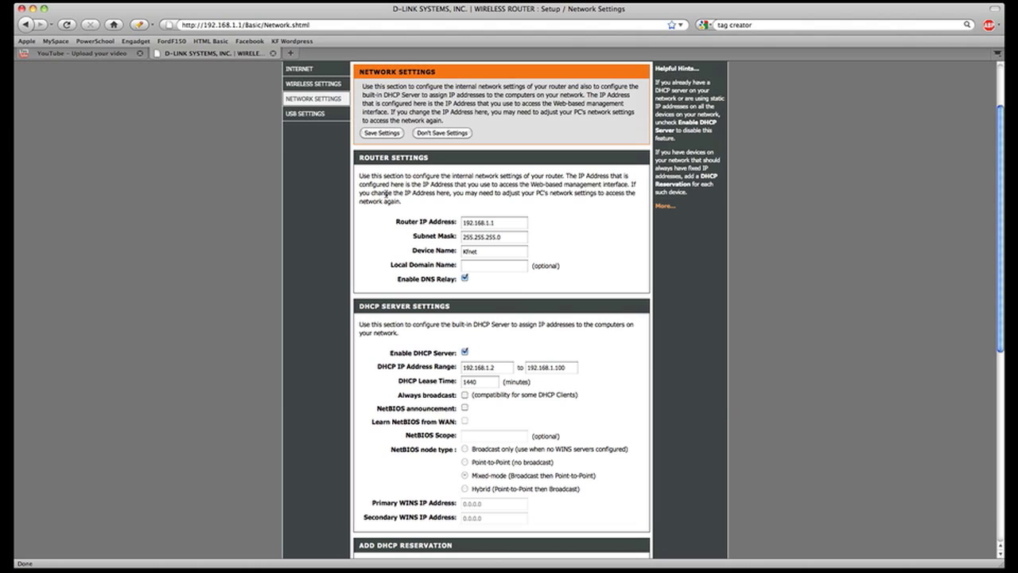